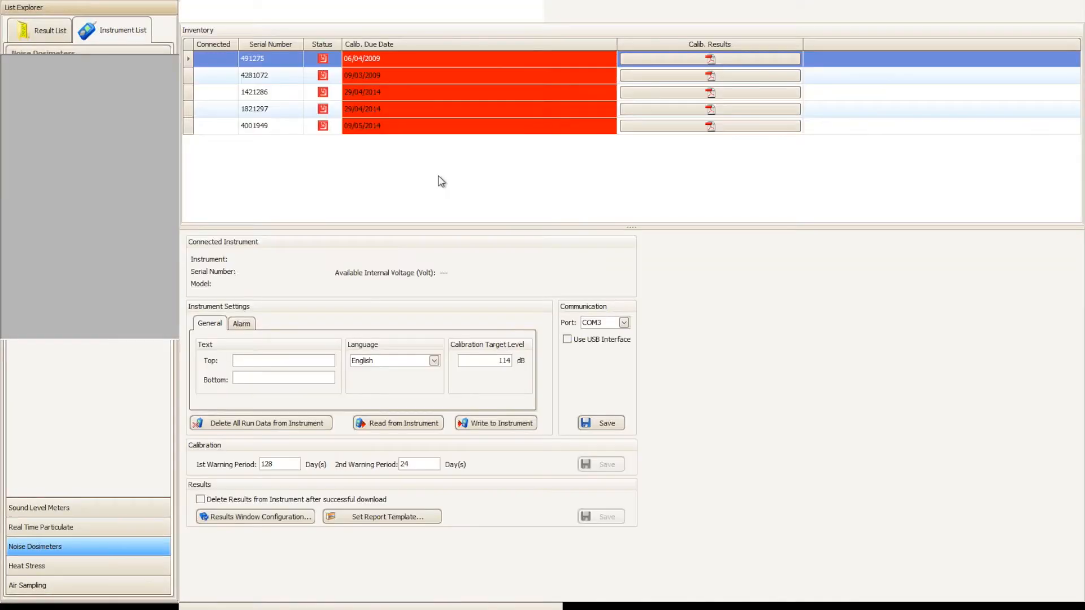
Show the Noise Dosimeters instrument list and select the CEL-35X dosimeter page.
click(122, 29)
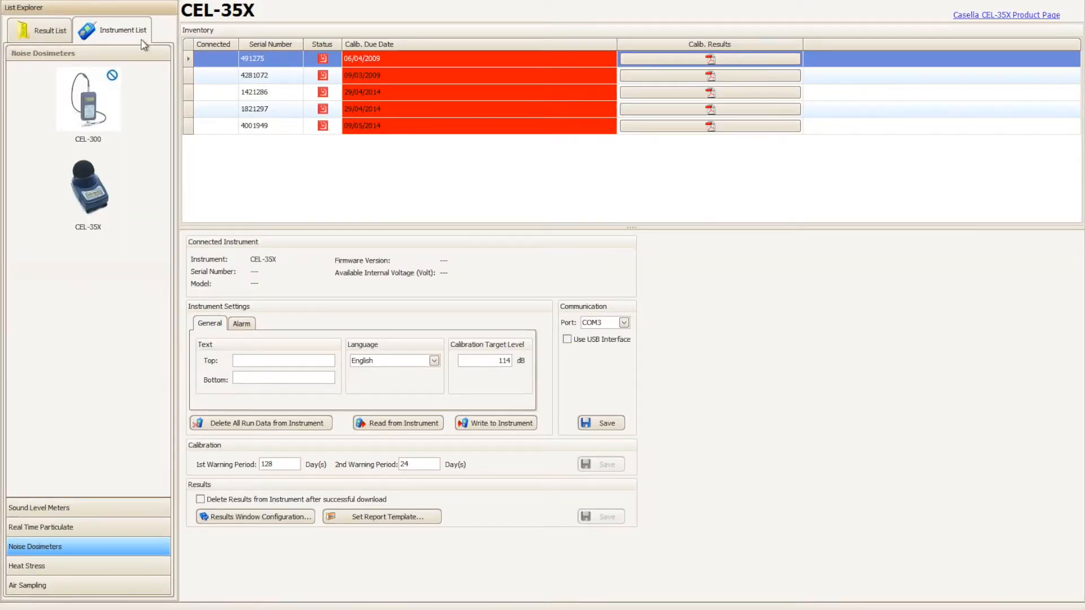
mouse_move(163, 431)
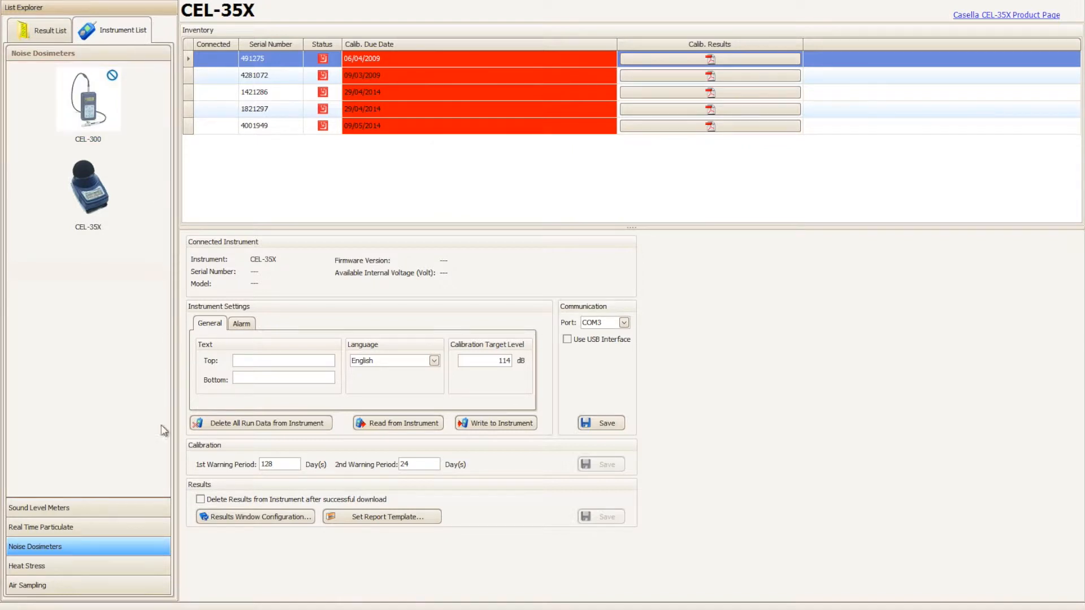
mouse_move(134, 547)
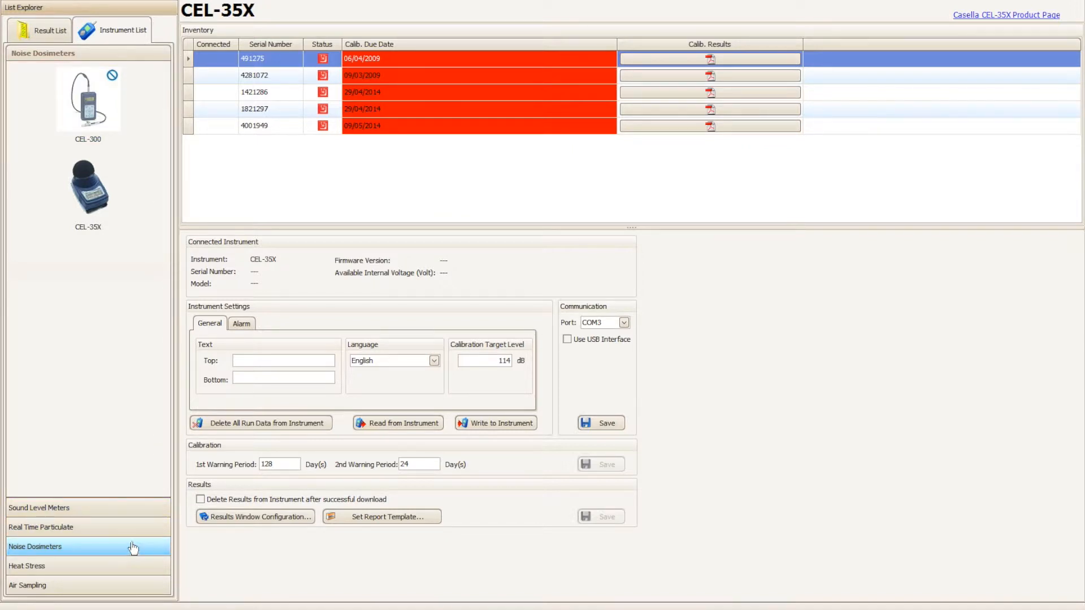
click(88, 186)
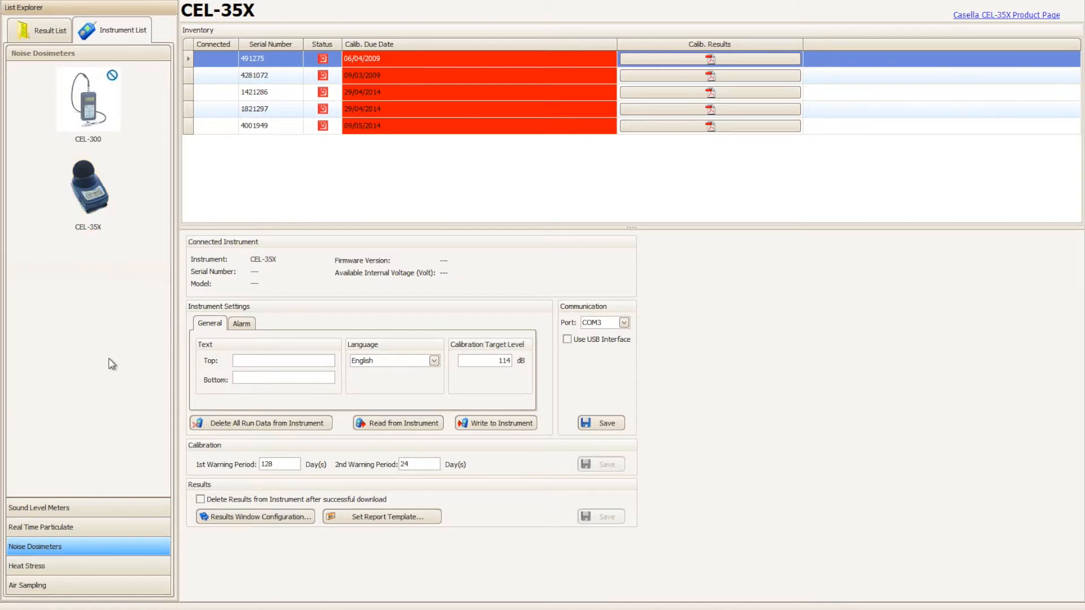
click(398, 423)
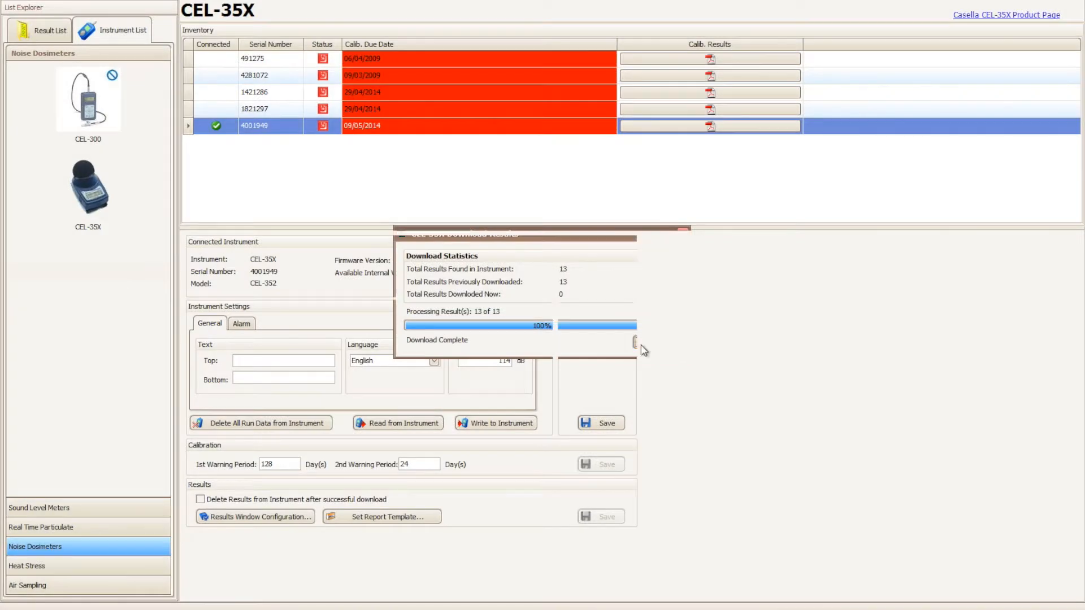
Close the Download Statistics window after all 13 results finish downloading.
click(634, 342)
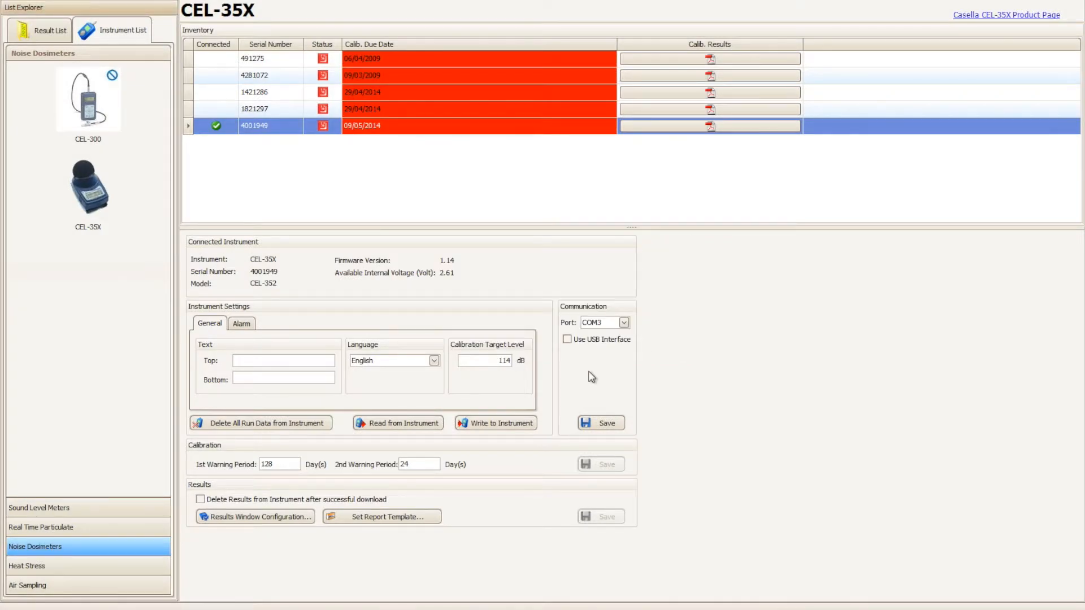
mouse_move(350, 384)
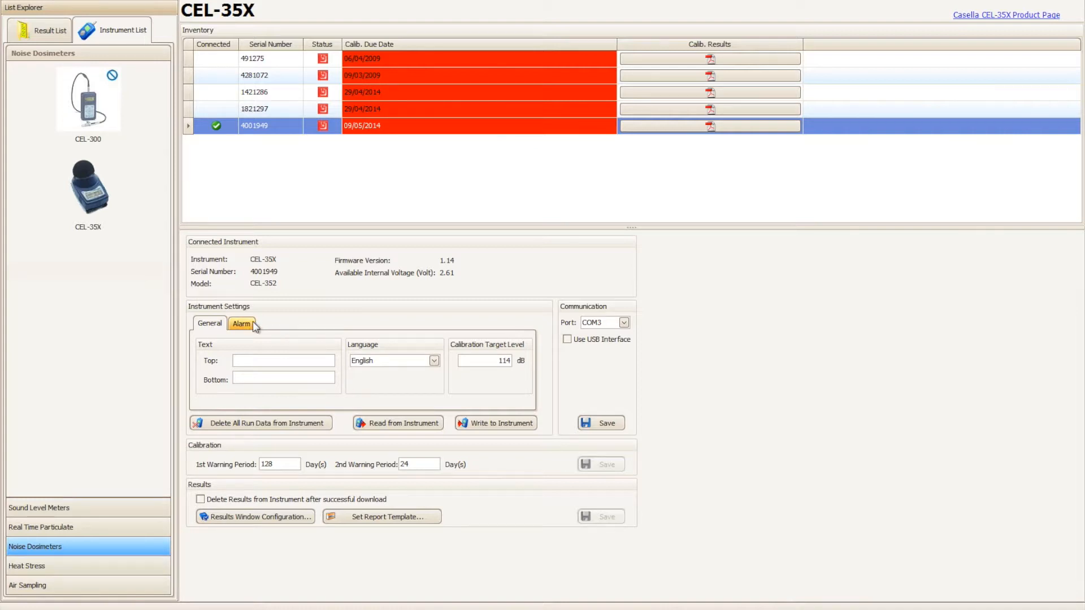
click(242, 323)
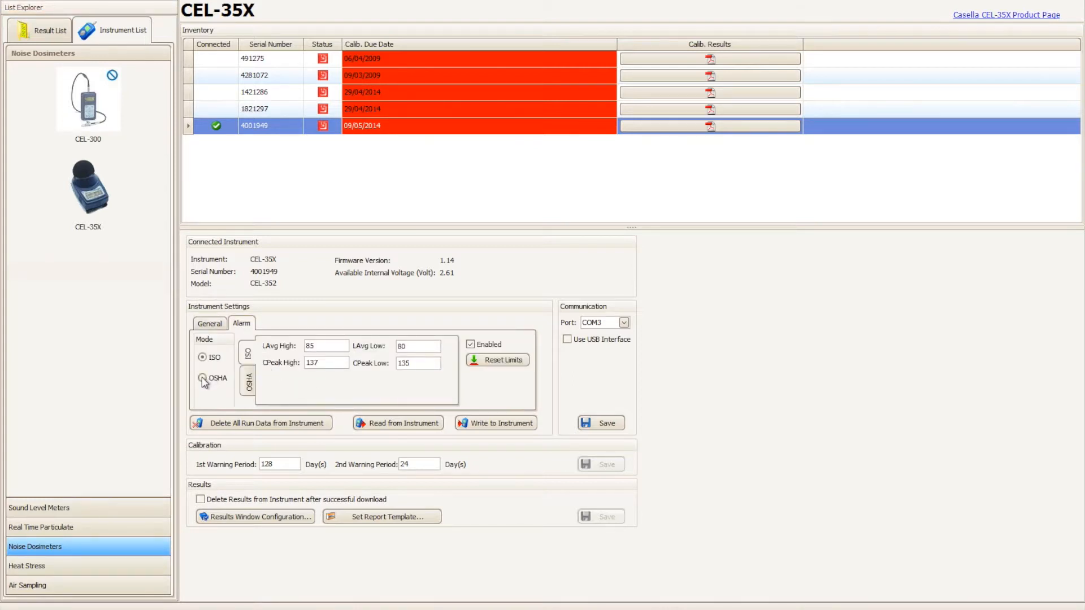
click(203, 379)
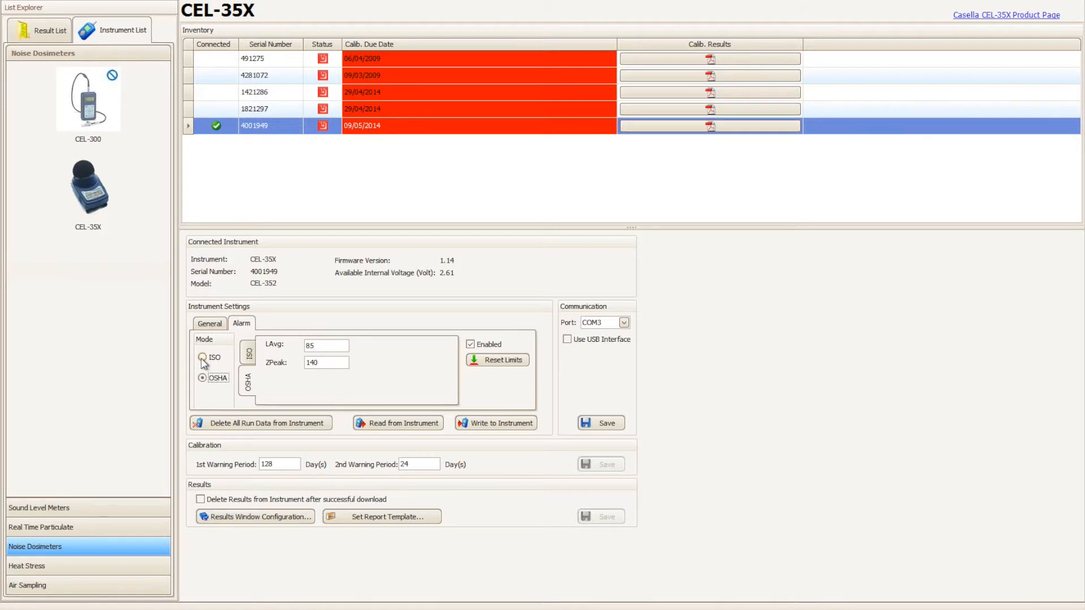
click(202, 357)
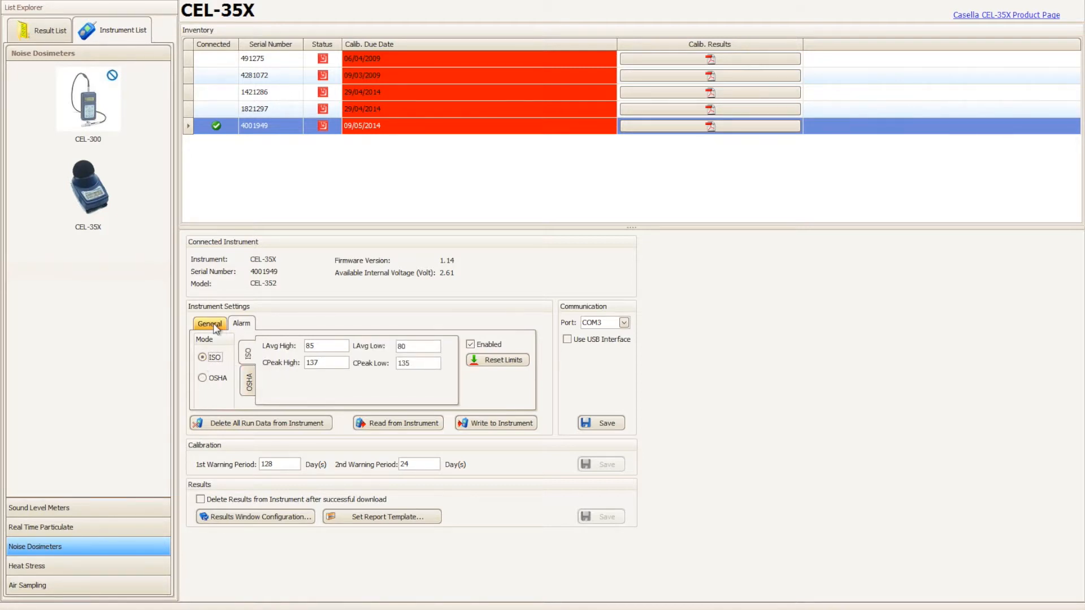
click(209, 323)
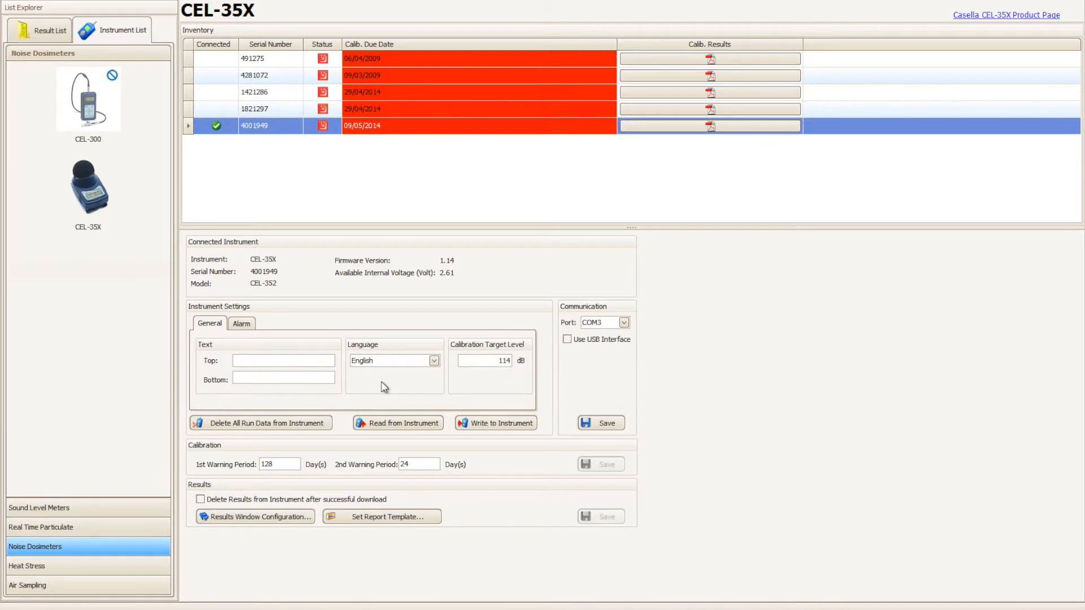
mouse_move(425, 388)
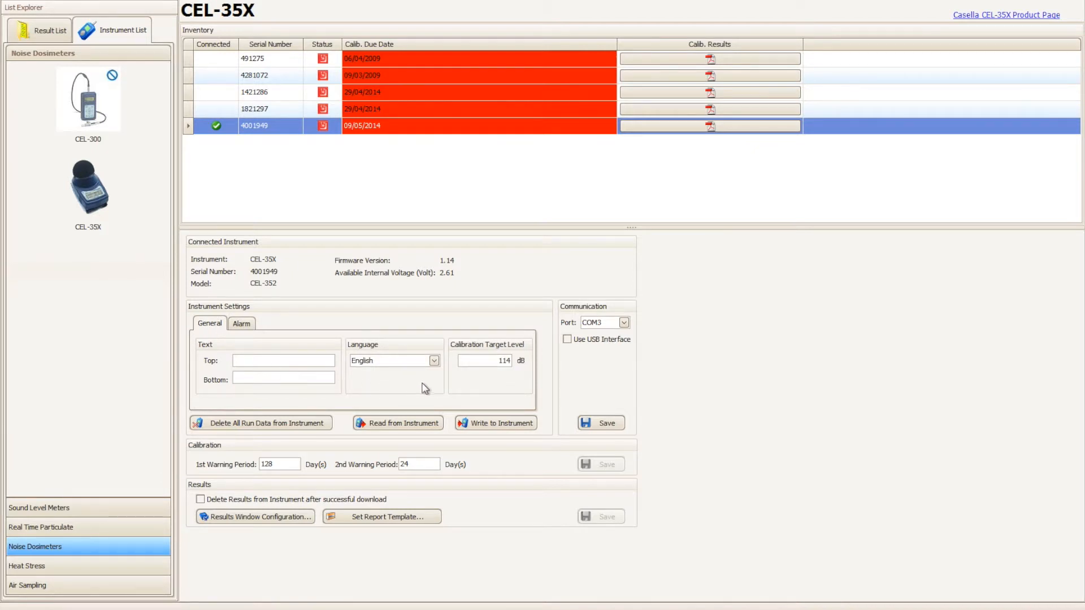
mouse_move(495, 422)
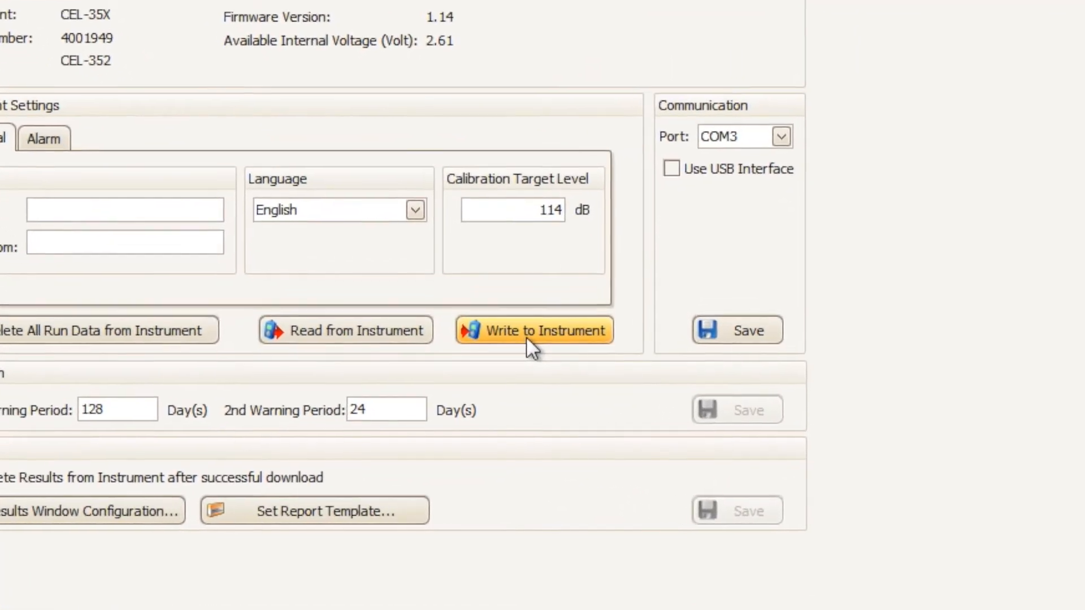
Write the settings to the dosimeter, confirming the overwrite summary and the IR detector prompt.
click(533, 330)
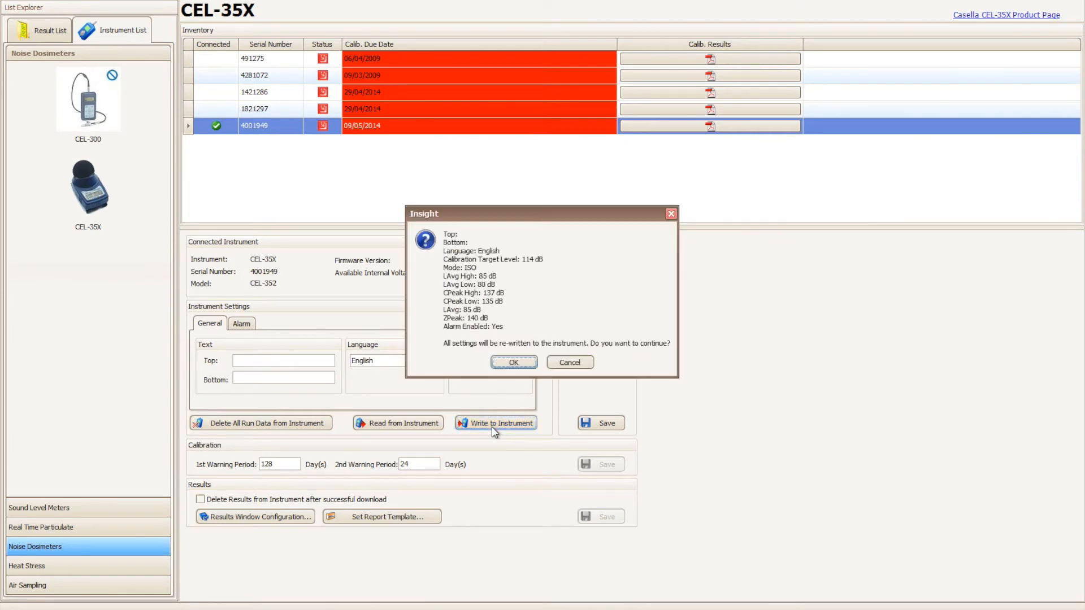
mouse_move(470, 365)
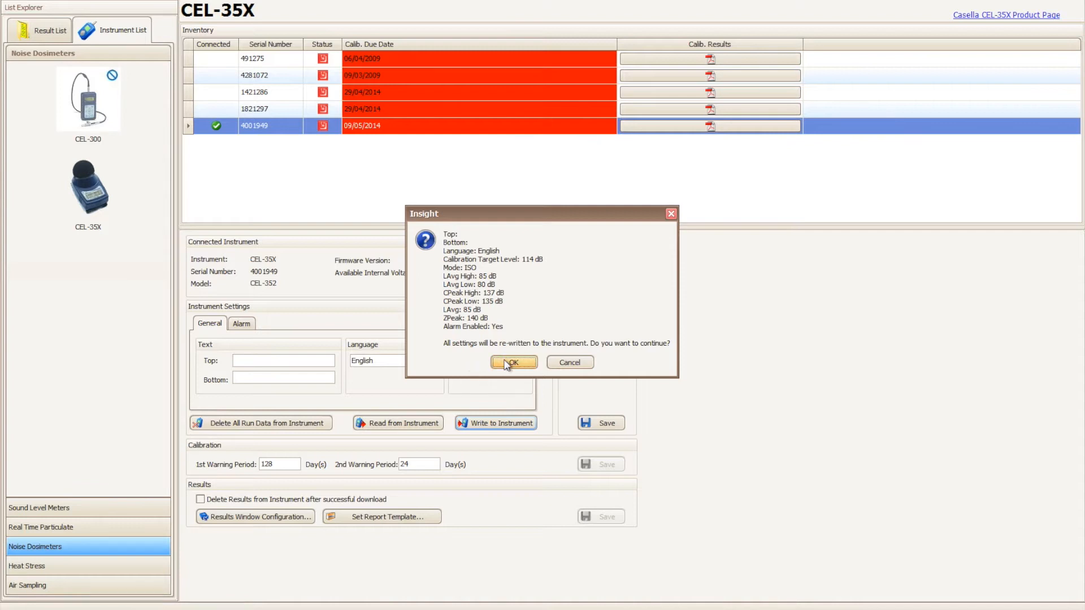
click(512, 361)
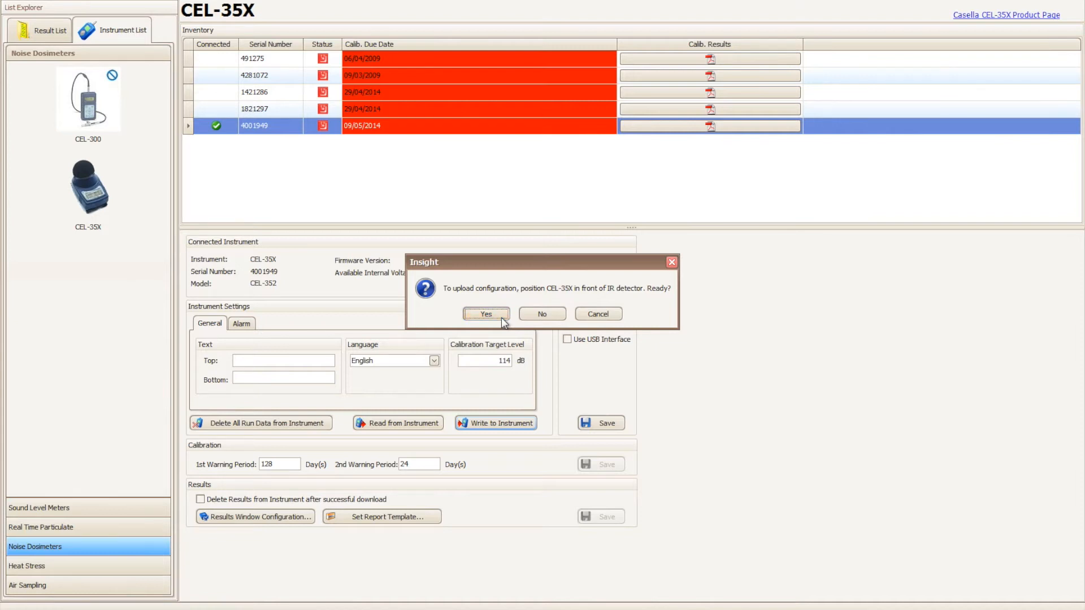
click(485, 312)
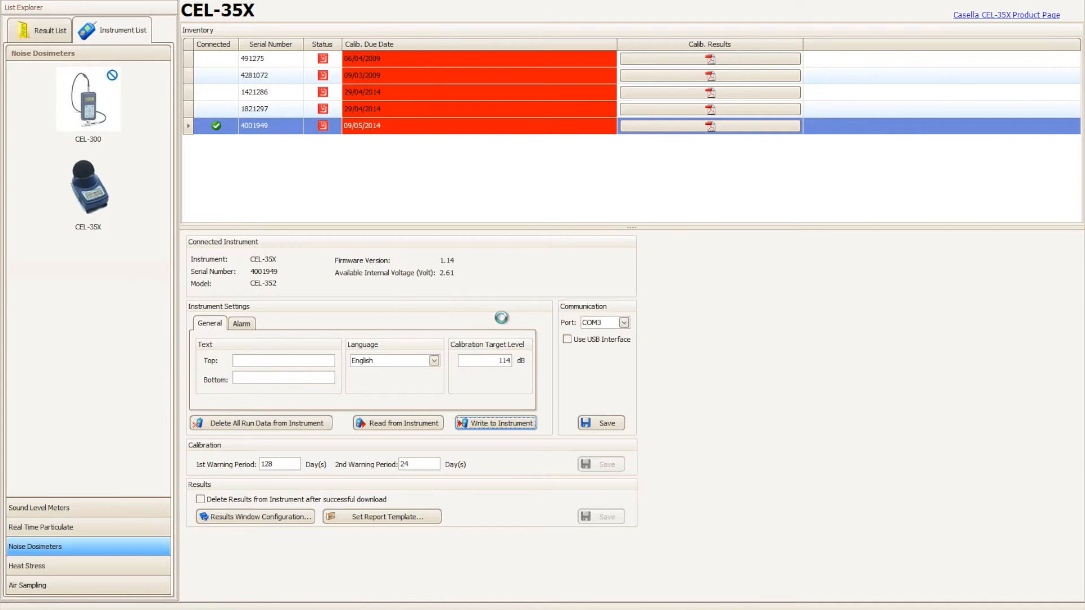
Acknowledge the 'successfully updated' confirmation once the configuration upload completes.
click(495, 422)
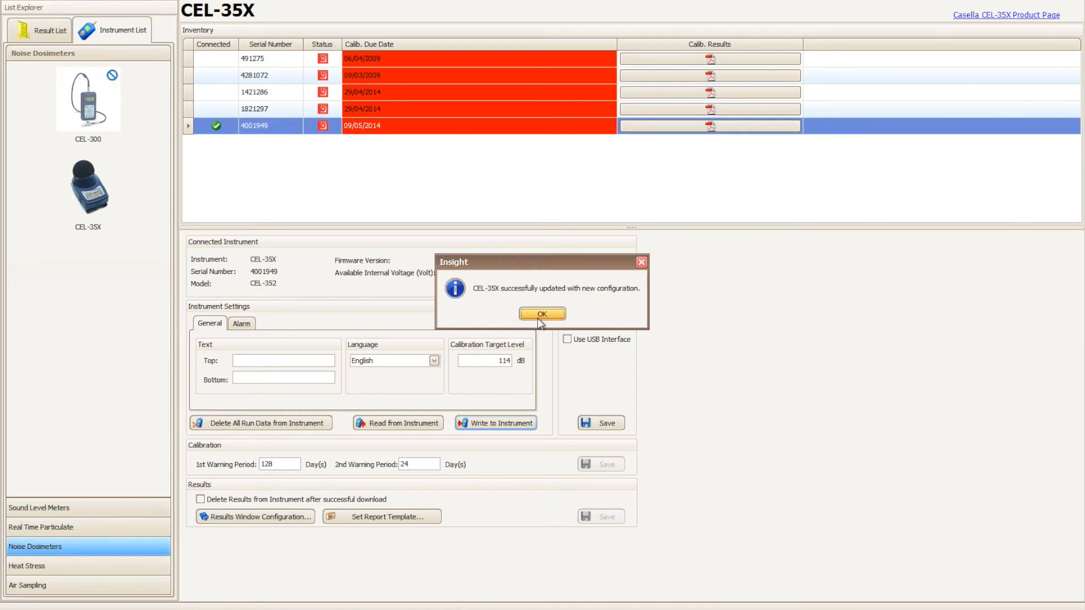
click(541, 313)
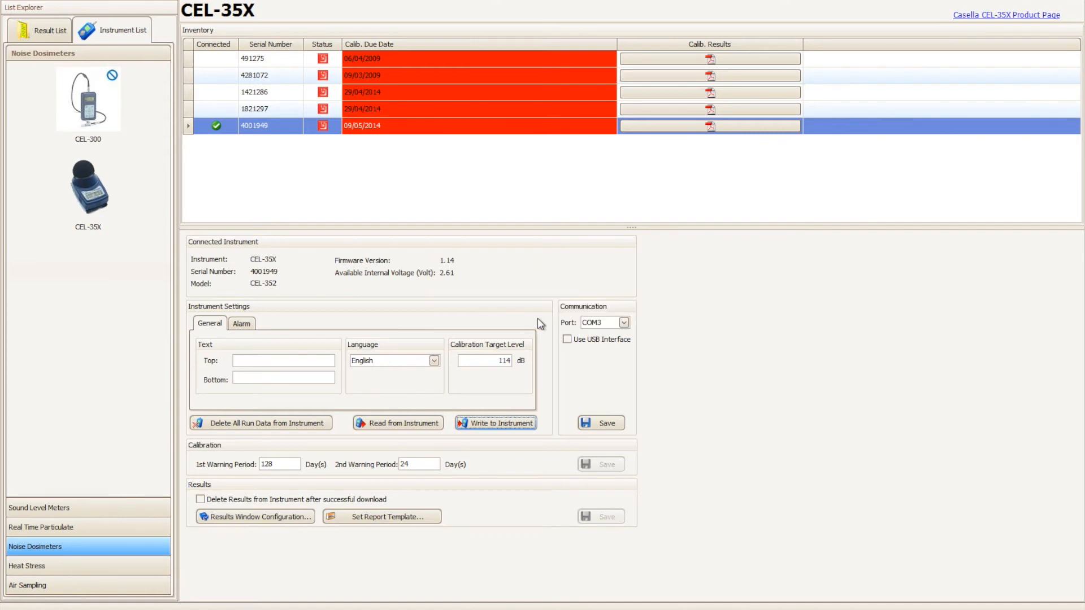
click(494, 423)
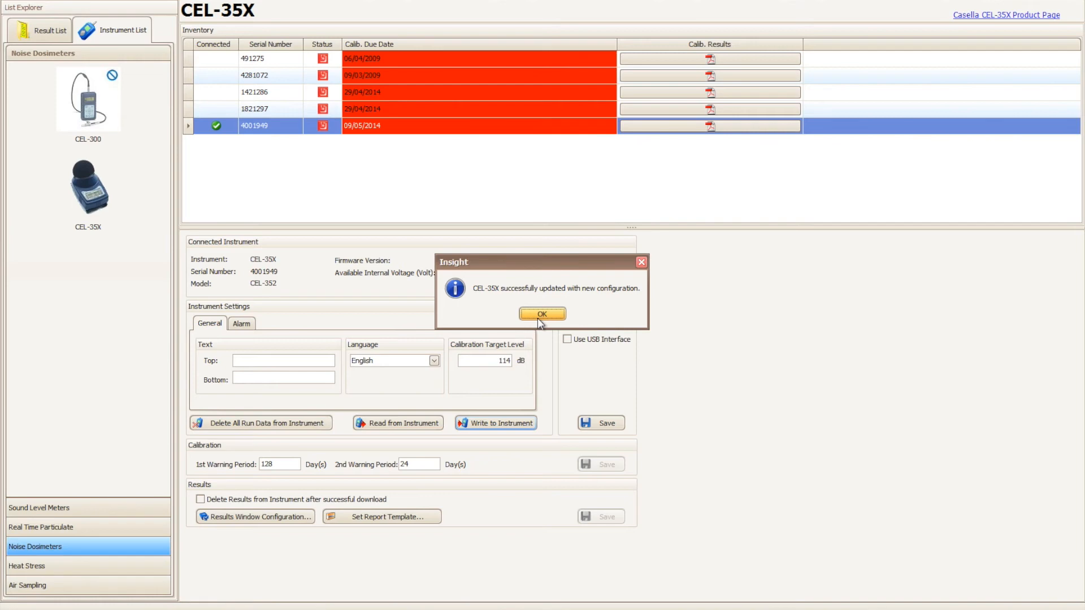
click(541, 313)
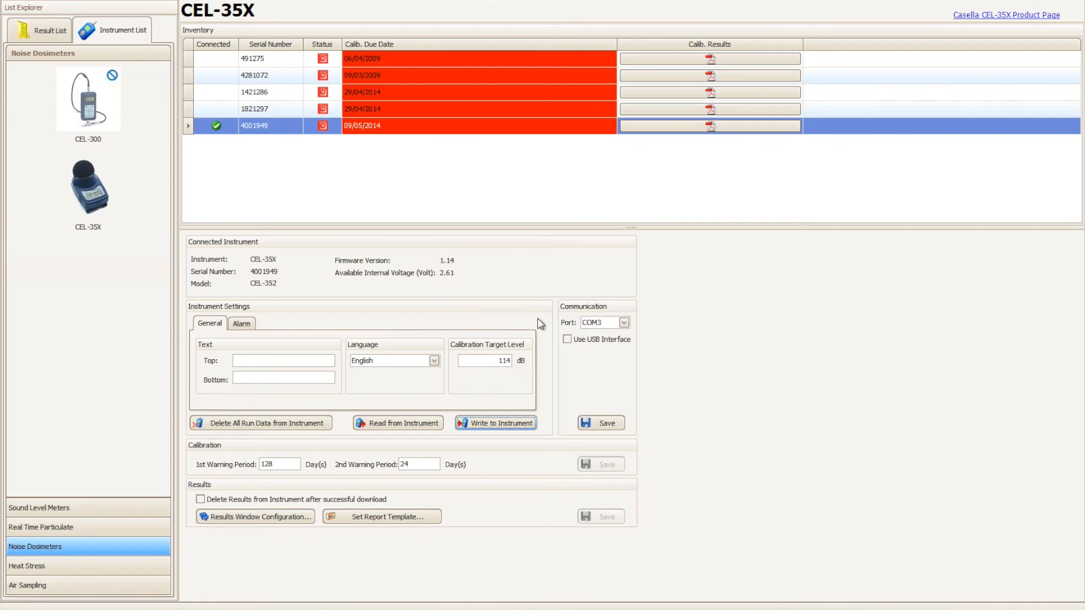